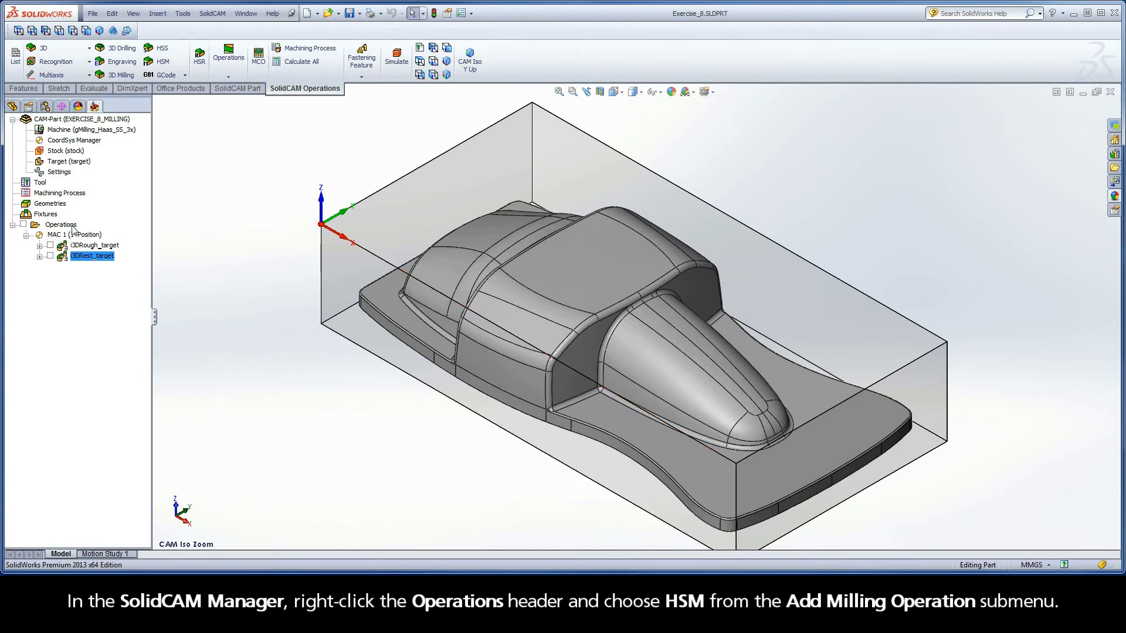
# Step: Add a new HSM milling operation from the Operations context menu
pyautogui.rightClick(60, 224)
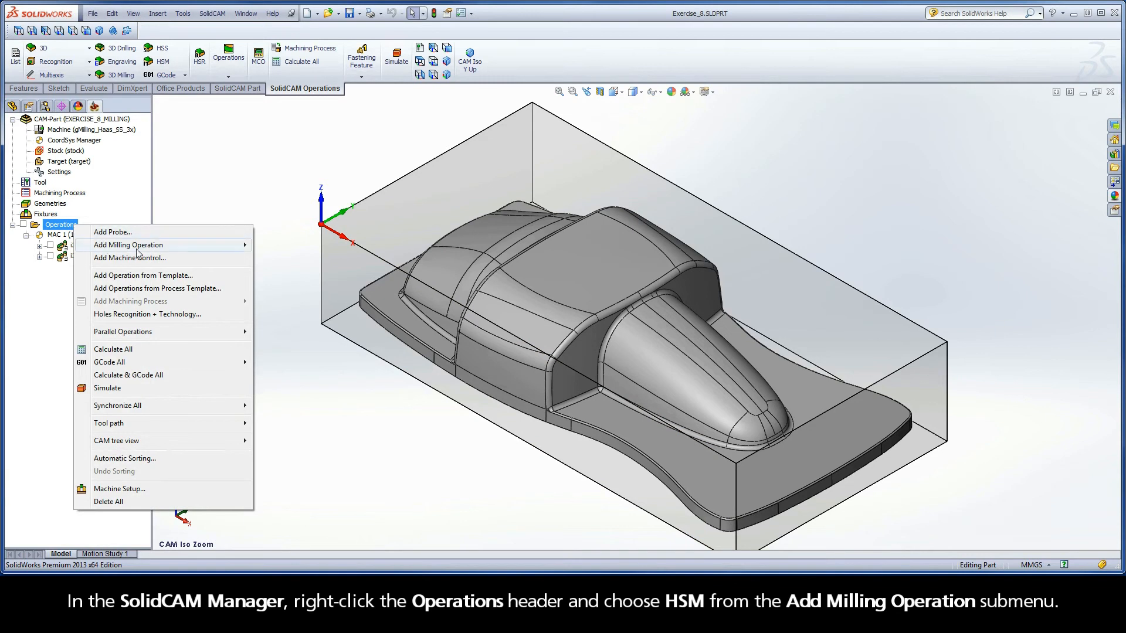
pyautogui.moveTo(128, 245)
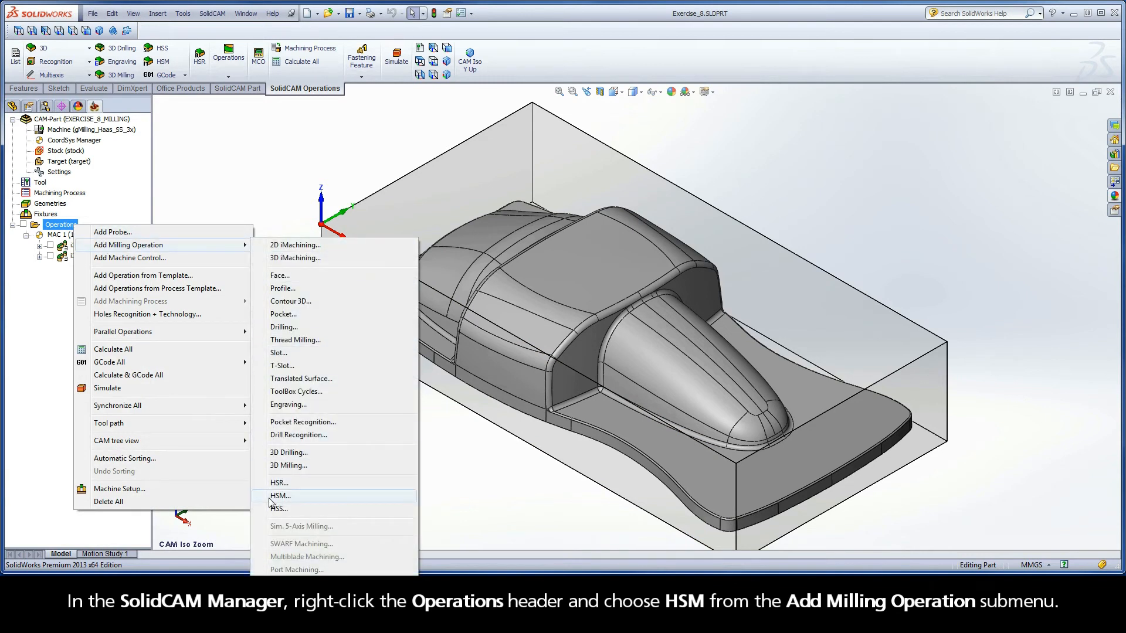
pyautogui.click(280, 496)
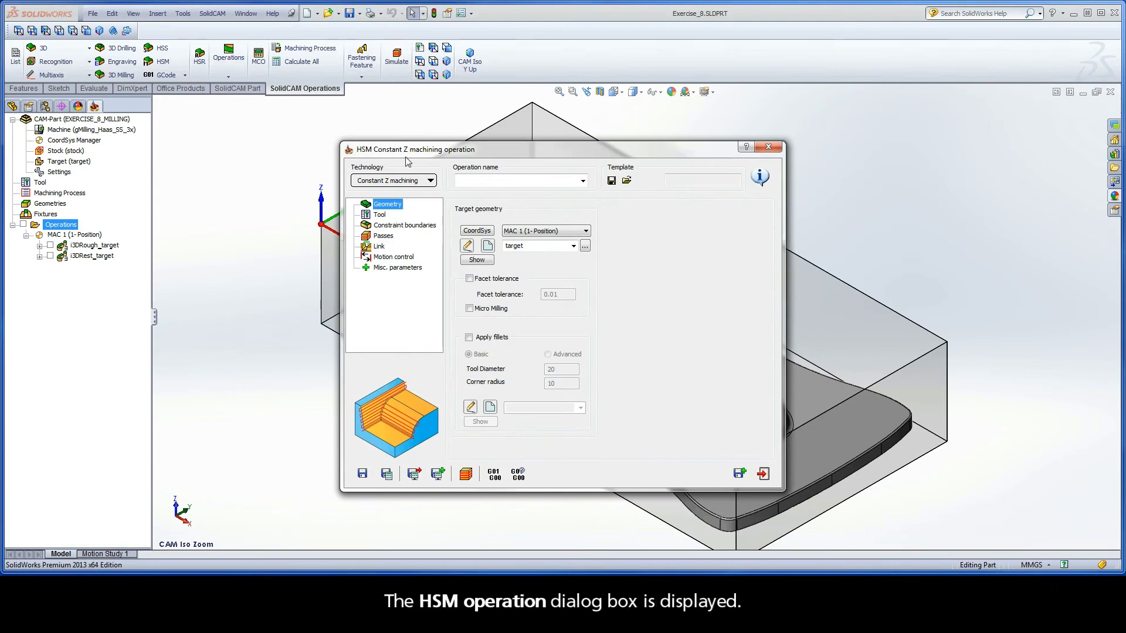
pyautogui.moveTo(473, 159)
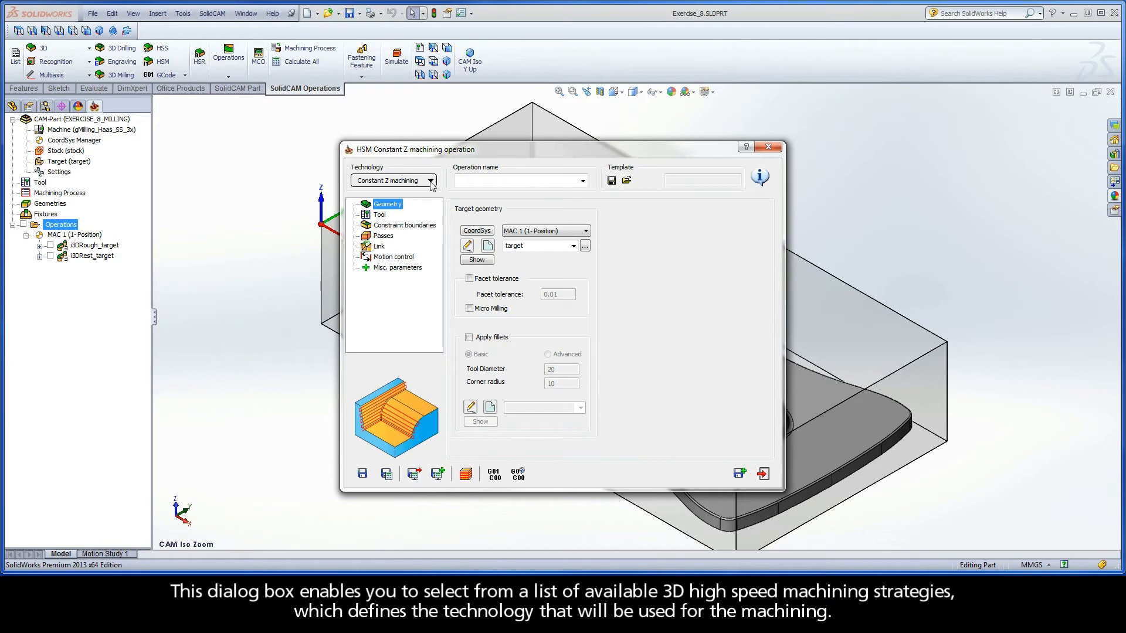
# Step: Set the HSM technology to Combine Constant Z with Linear machining
pyautogui.click(429, 180)
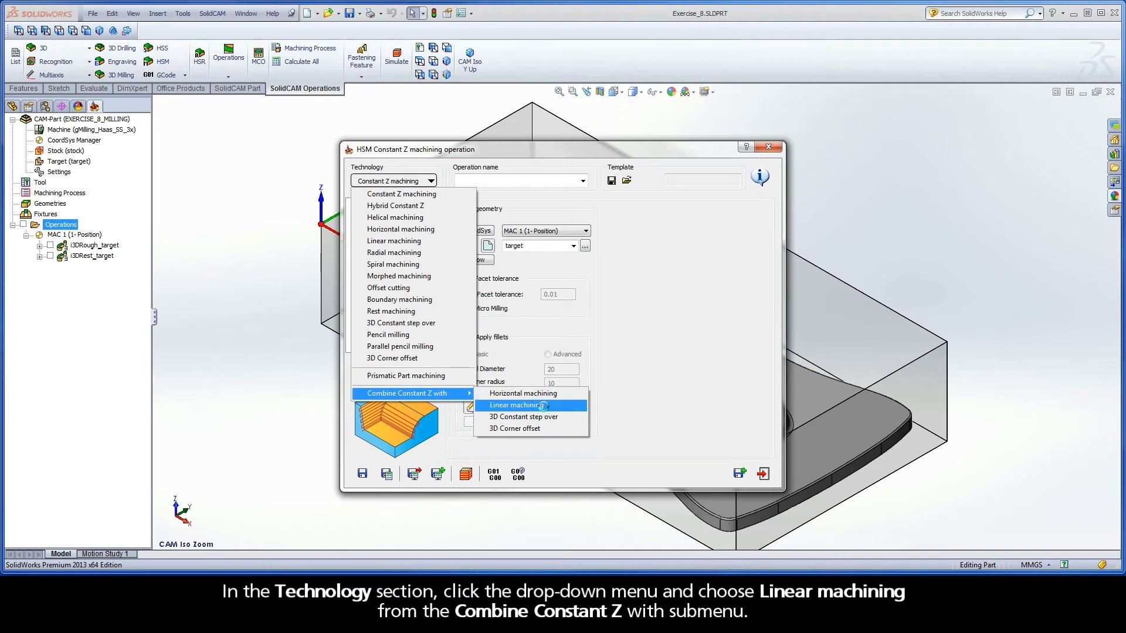
pyautogui.click(518, 405)
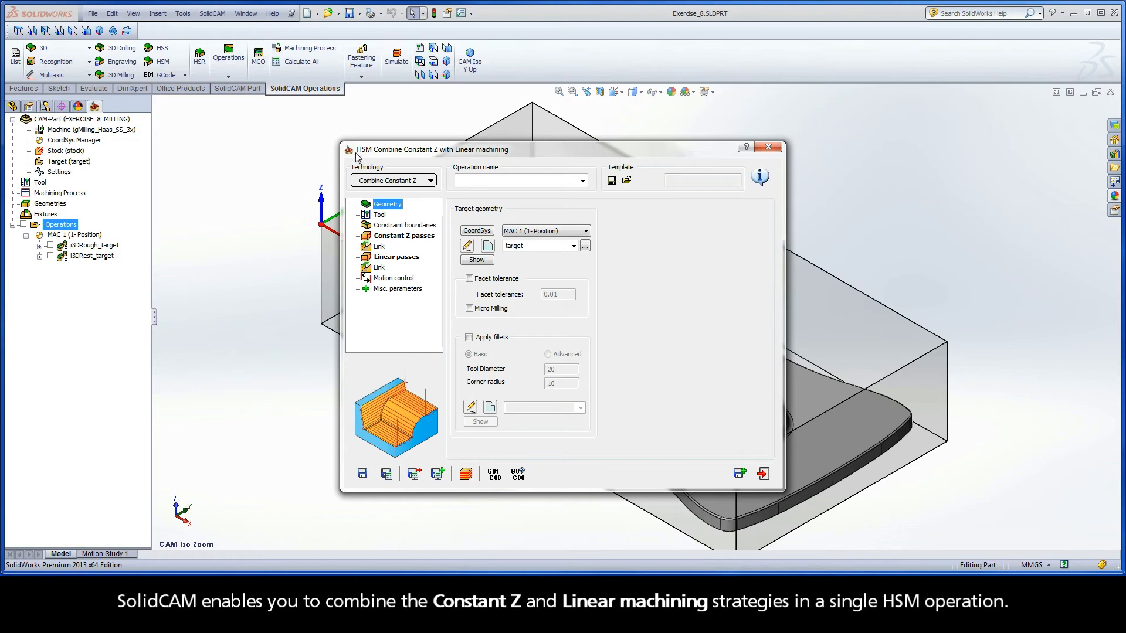
pyautogui.moveTo(439, 158)
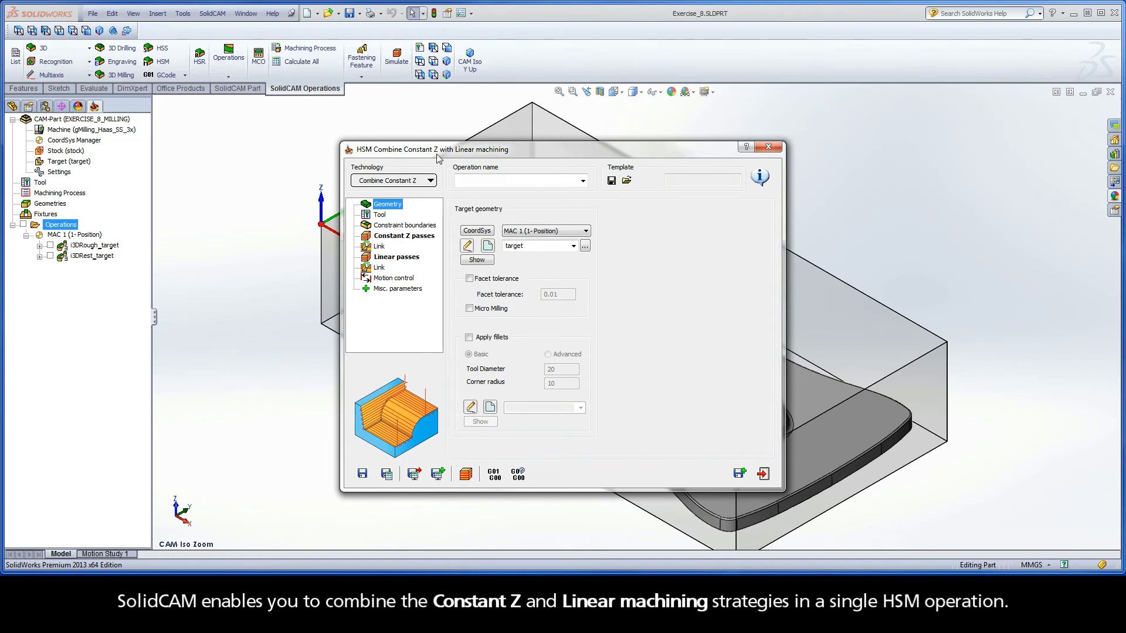
pyautogui.moveTo(508, 159)
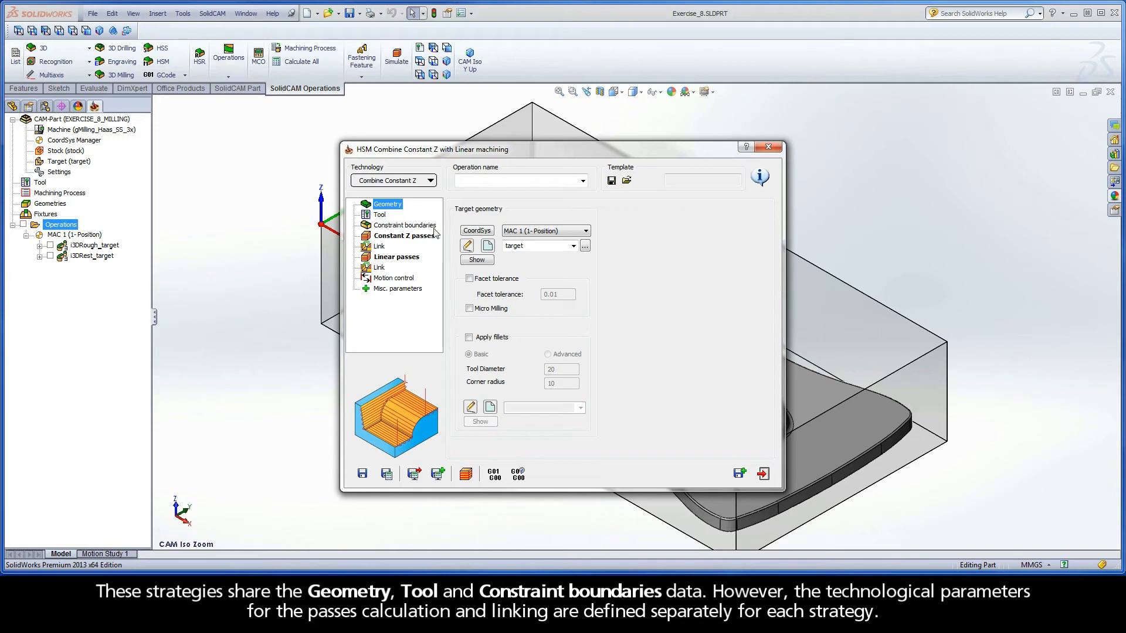
pyautogui.moveTo(408, 247)
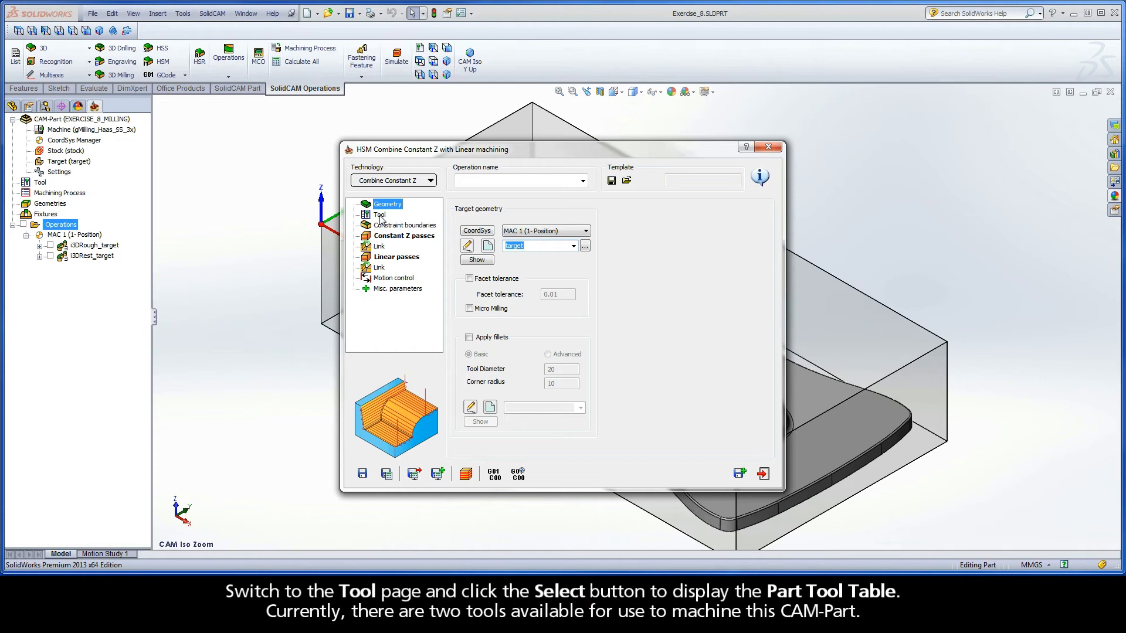
# Step: Open the Part Tool Table from the operation's Tool page
pyautogui.click(378, 214)
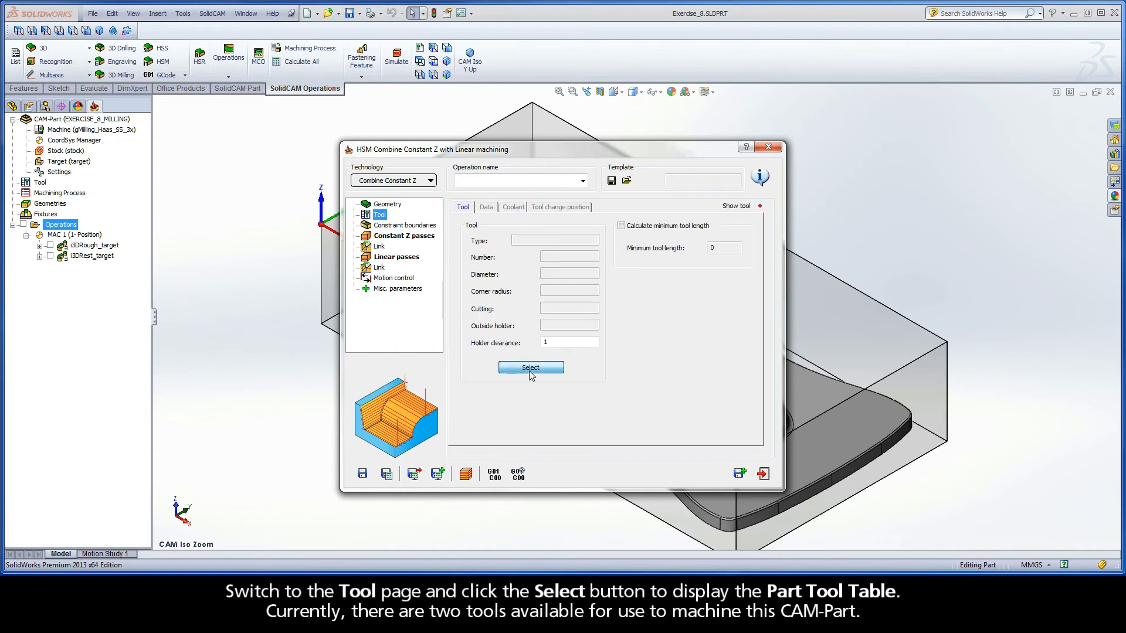
pyautogui.click(530, 368)
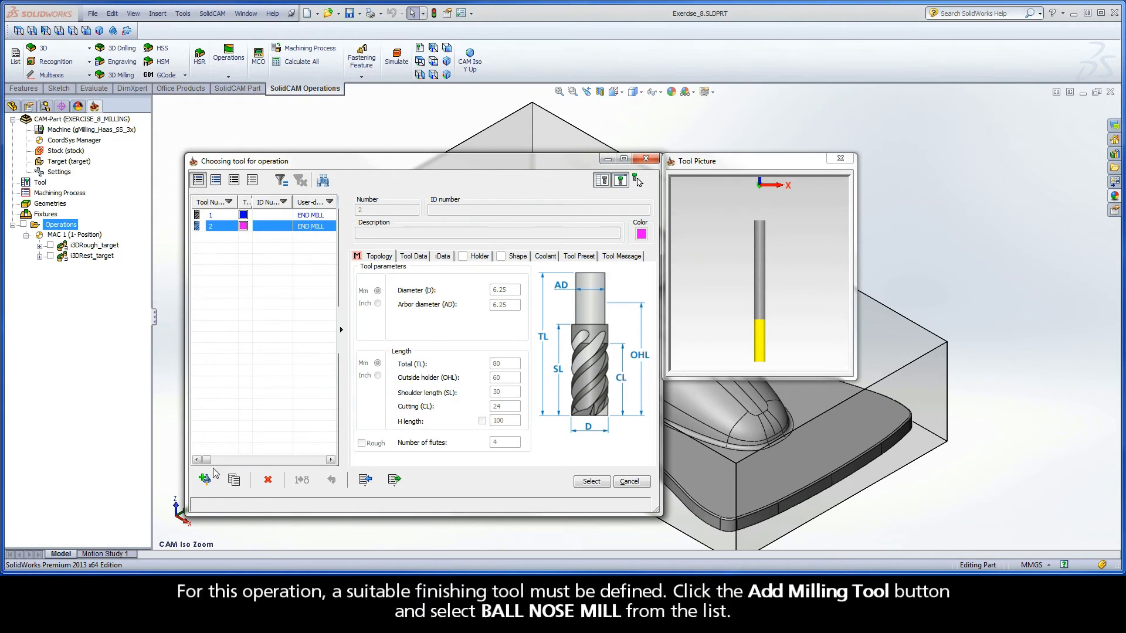
pyautogui.moveTo(207, 479)
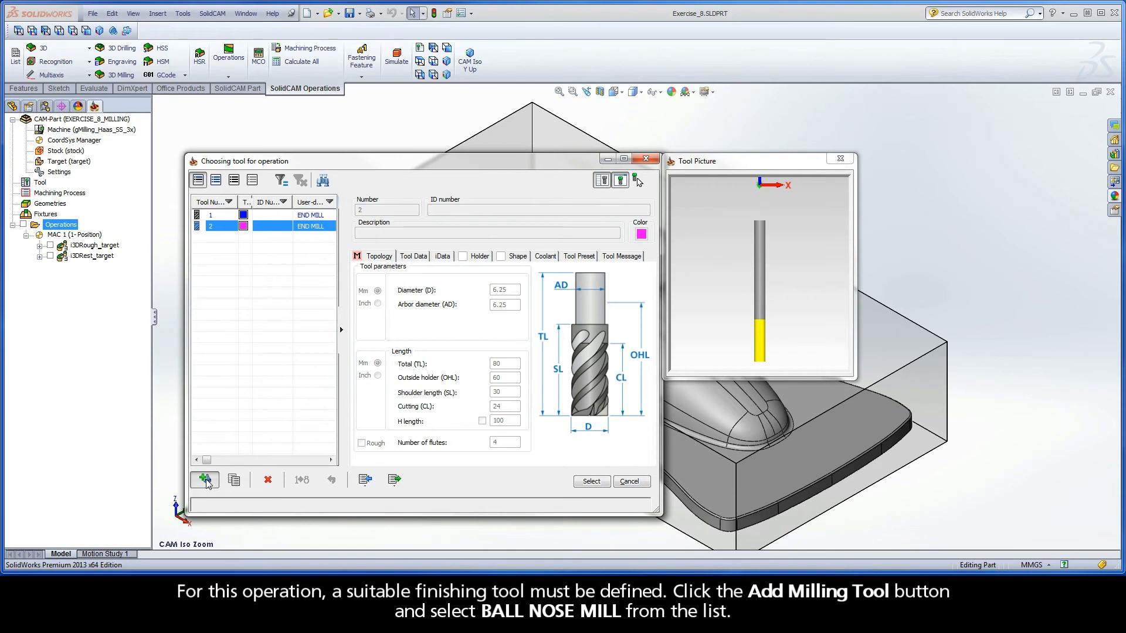
# Step: Add tool 3 as a ball nose mill with 6.25 mm diameter and 4 flutes
pyautogui.click(204, 480)
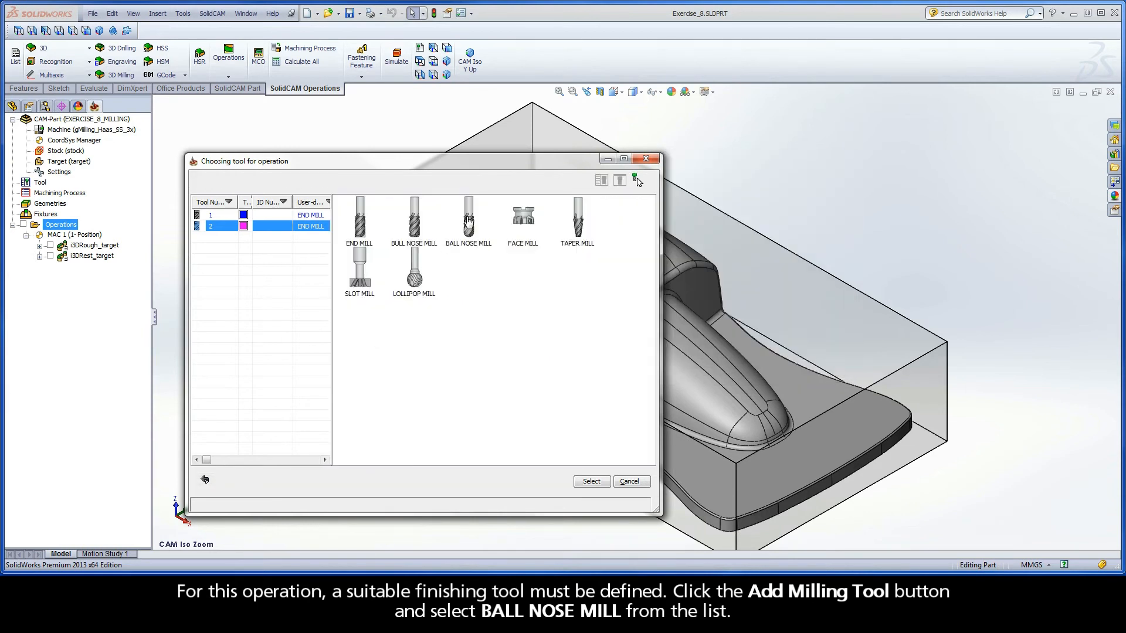
pyautogui.click(467, 219)
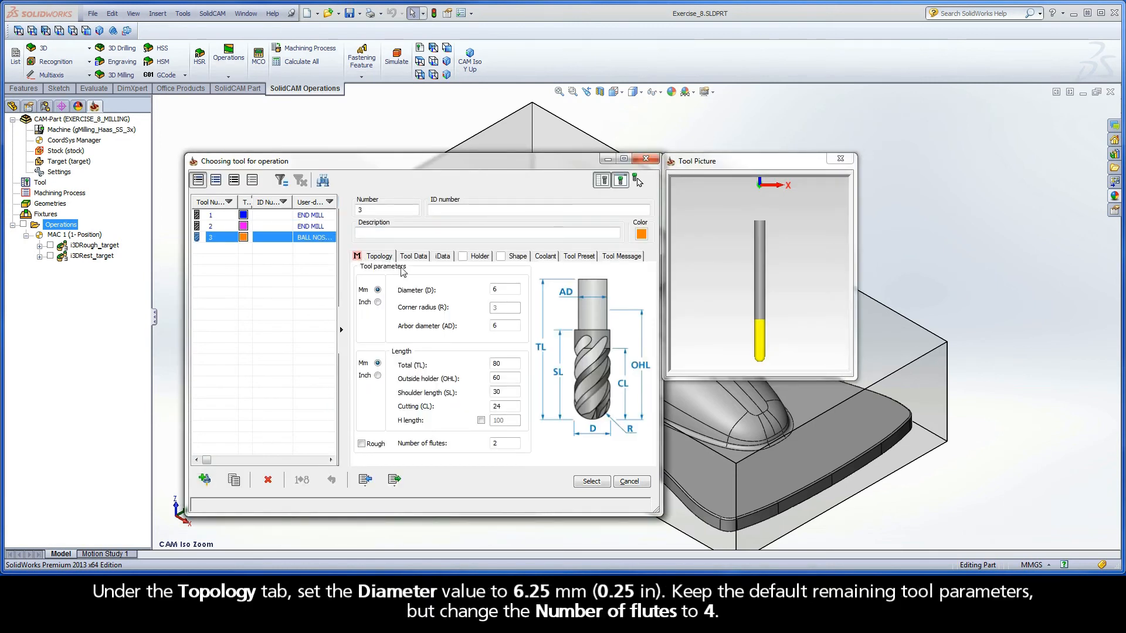
pyautogui.click(502, 289)
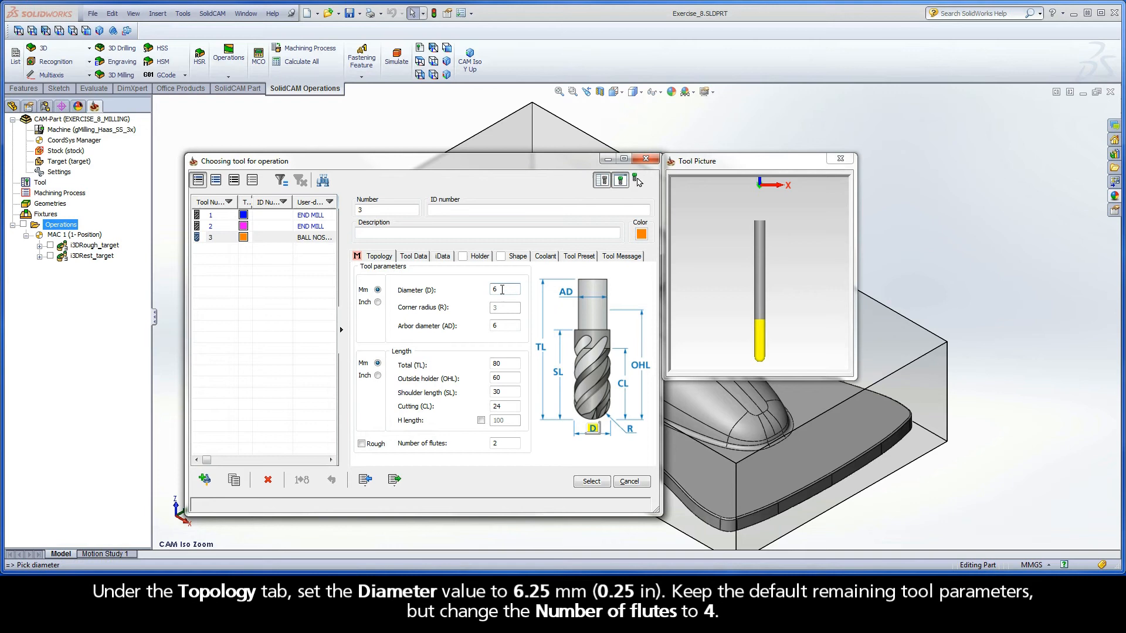
pyautogui.write('6.25')
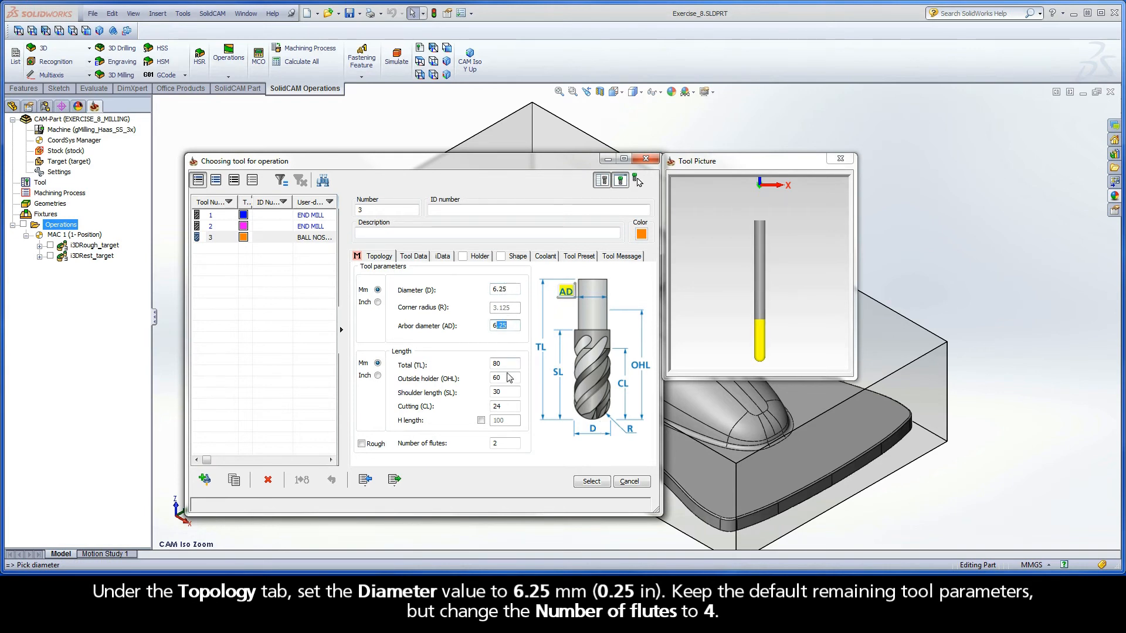
pyautogui.click(503, 443)
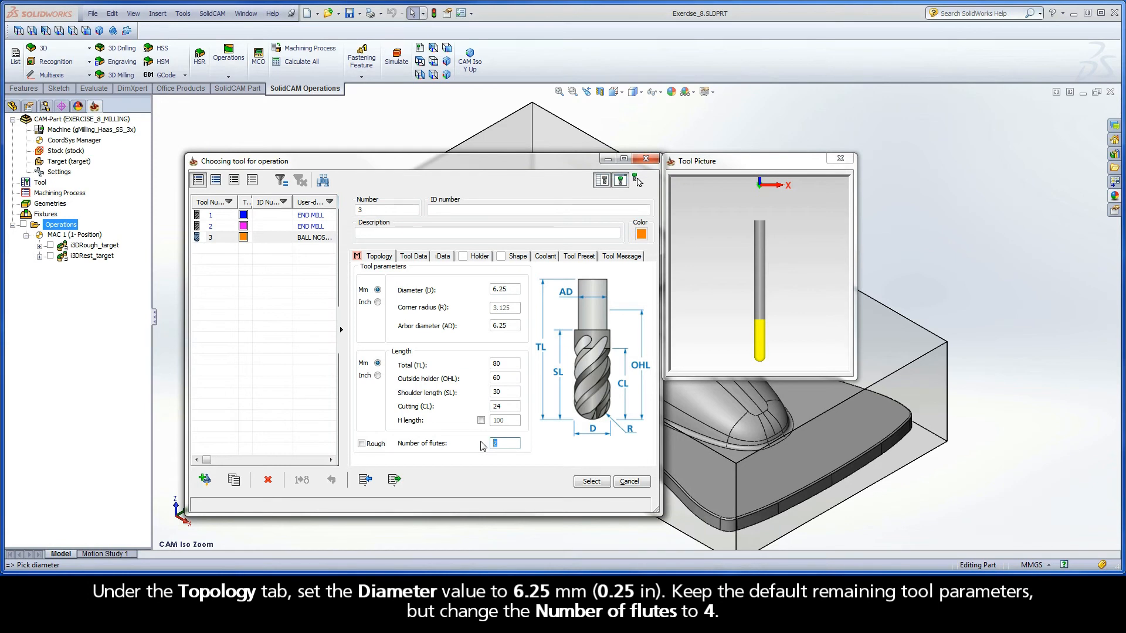
pyautogui.write('4')
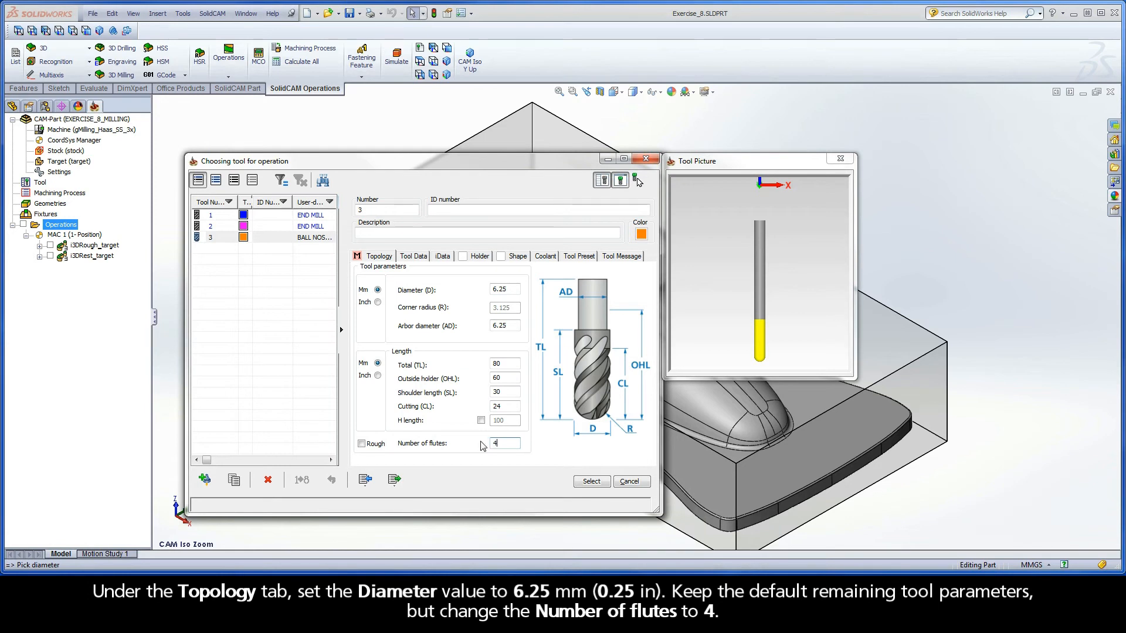
pyautogui.click(413, 255)
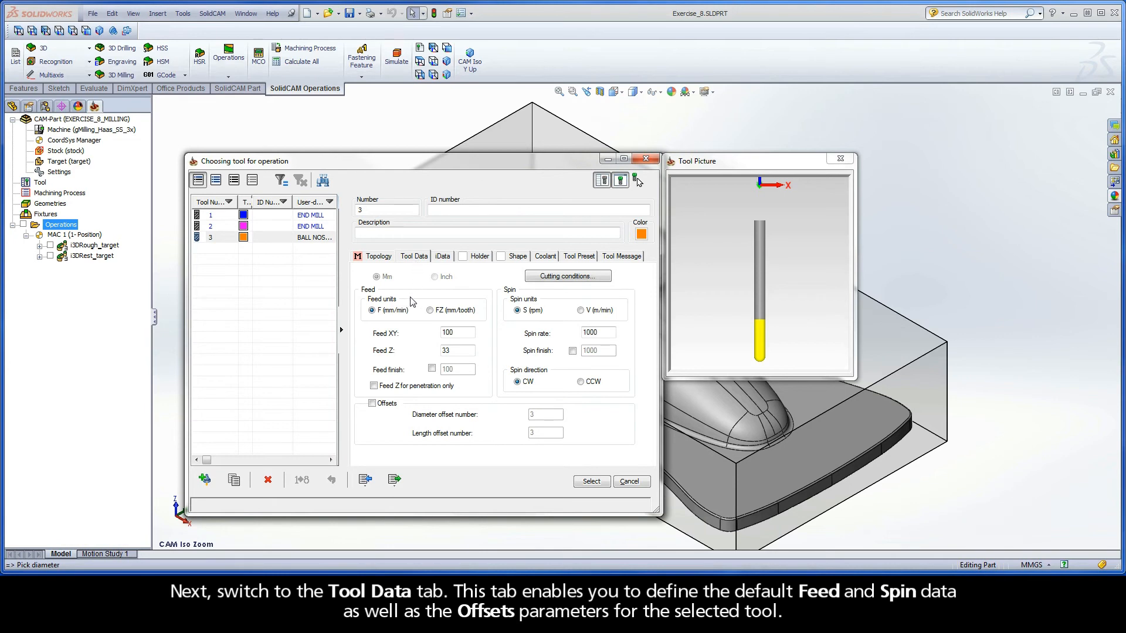
pyautogui.moveTo(418, 304)
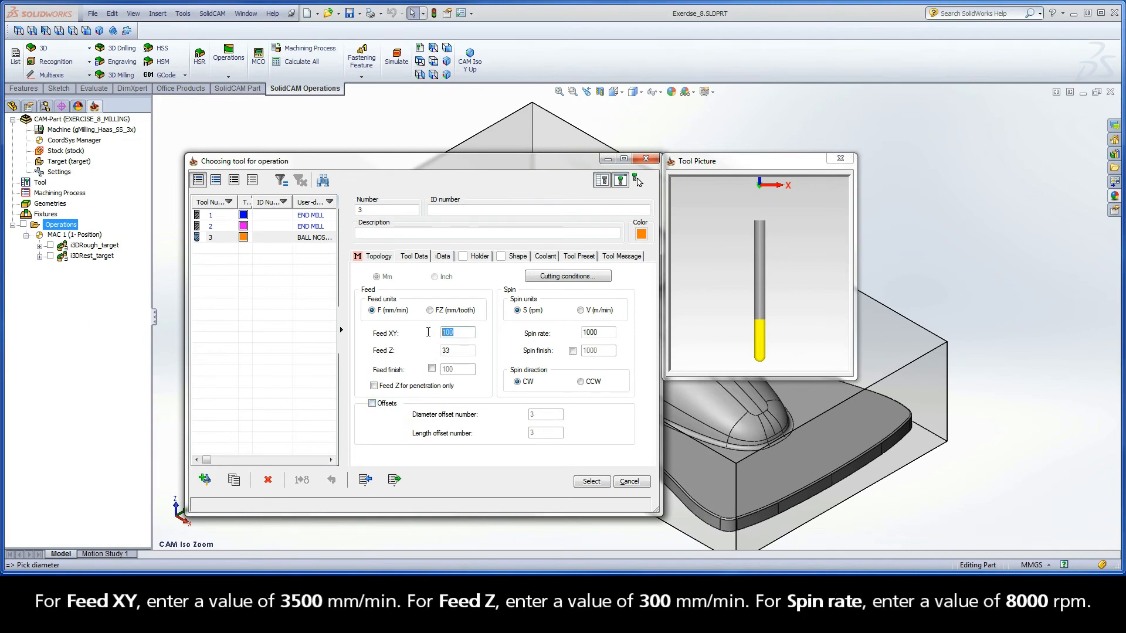
# Step: Give tool 3 feed XY 3500, feed Z 300, spin 8000, and select it
pyautogui.write('3')
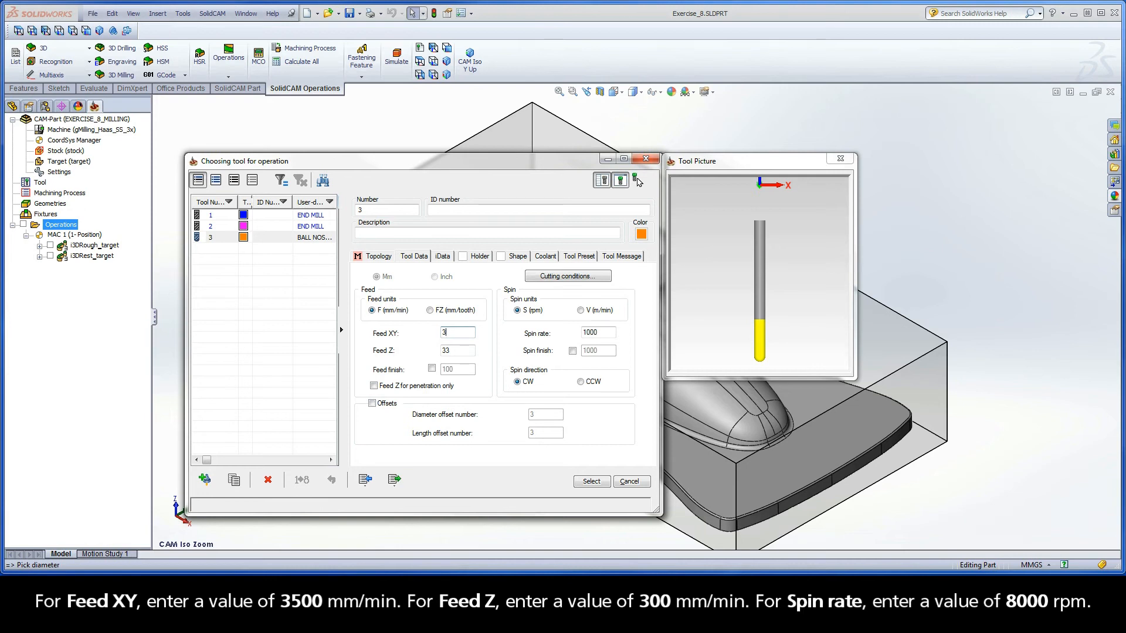
pyautogui.write('3500')
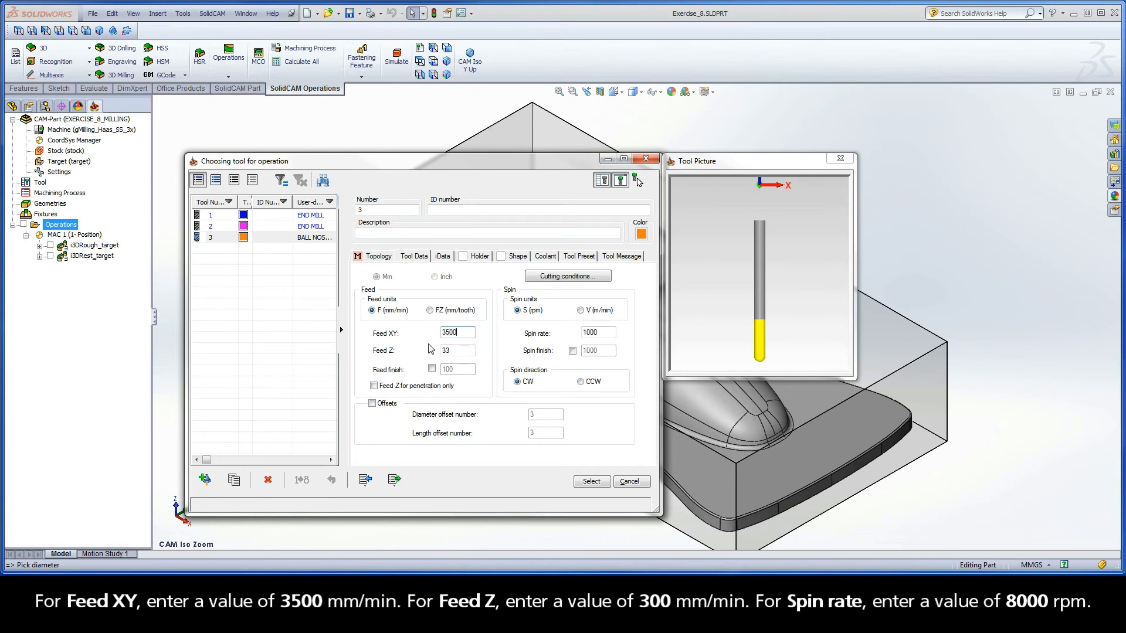
pyautogui.click(457, 351)
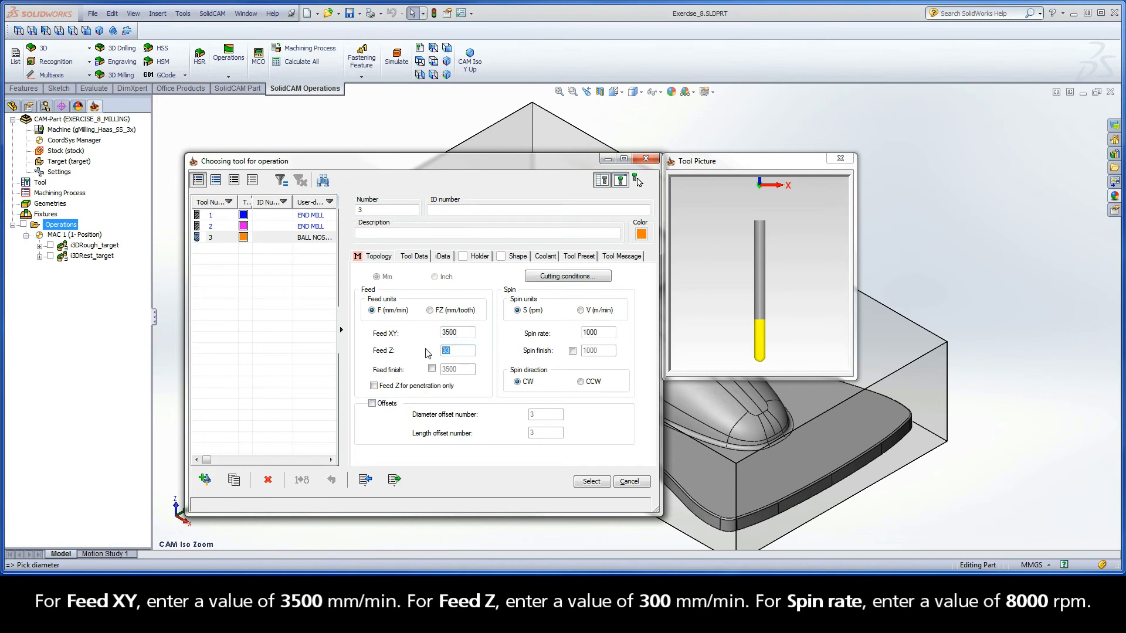
pyautogui.write('300')
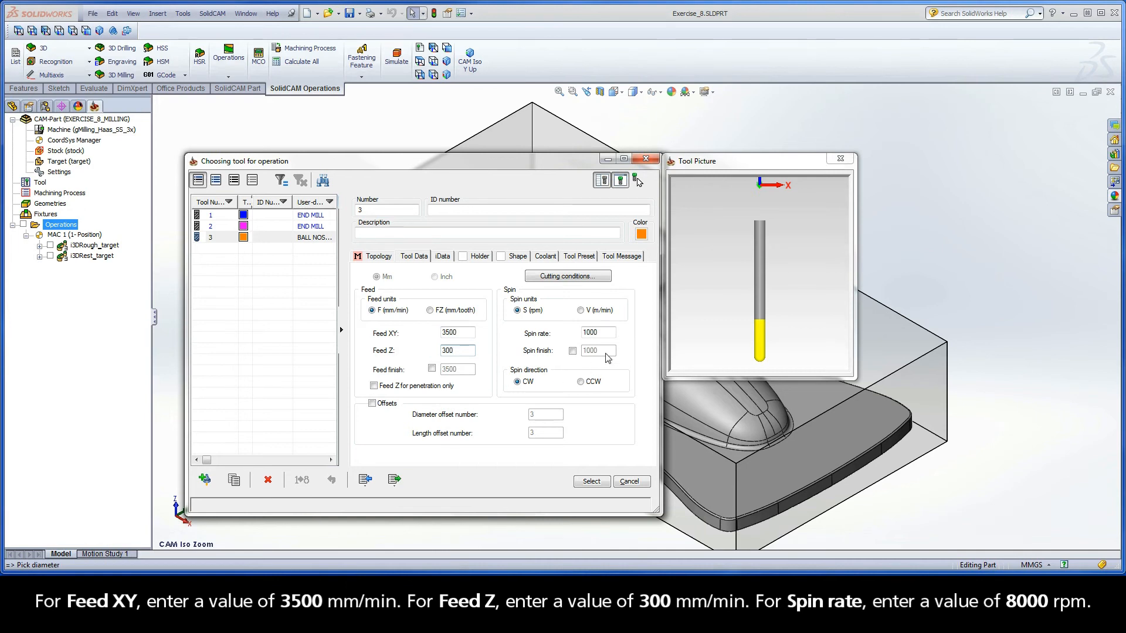
pyautogui.write('80')
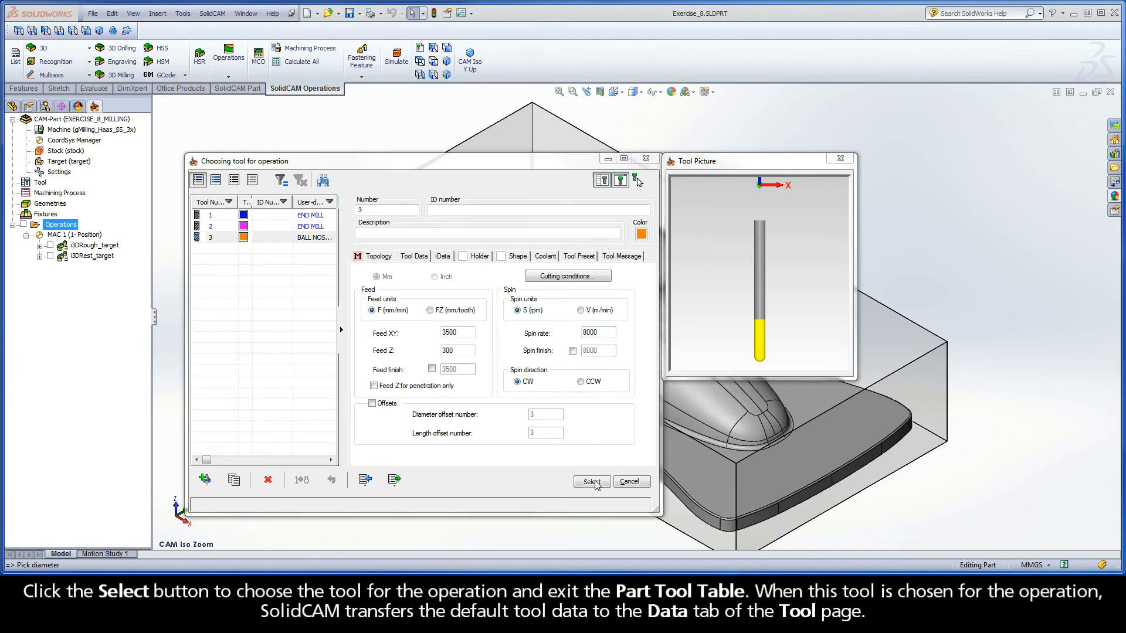
pyautogui.click(590, 481)
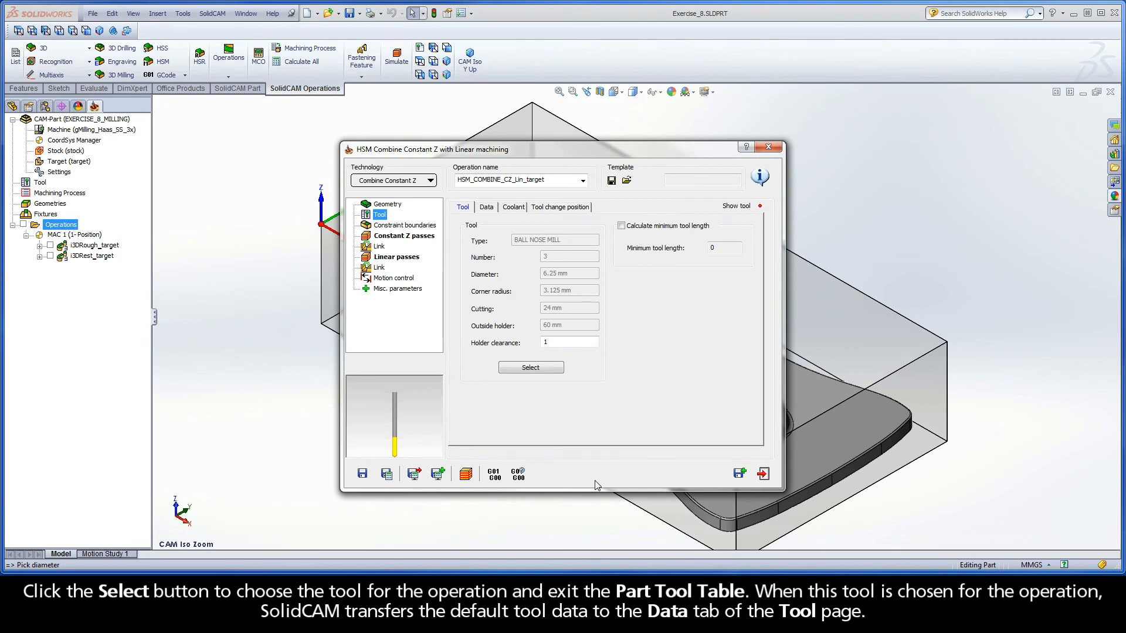
pyautogui.moveTo(588, 423)
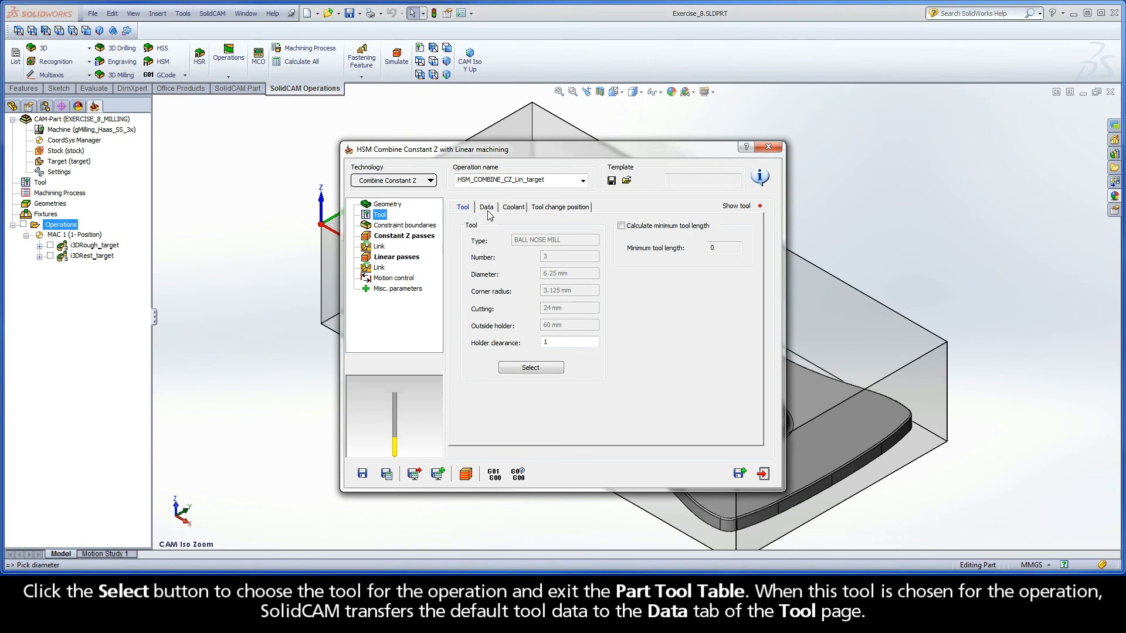
pyautogui.moveTo(489, 215)
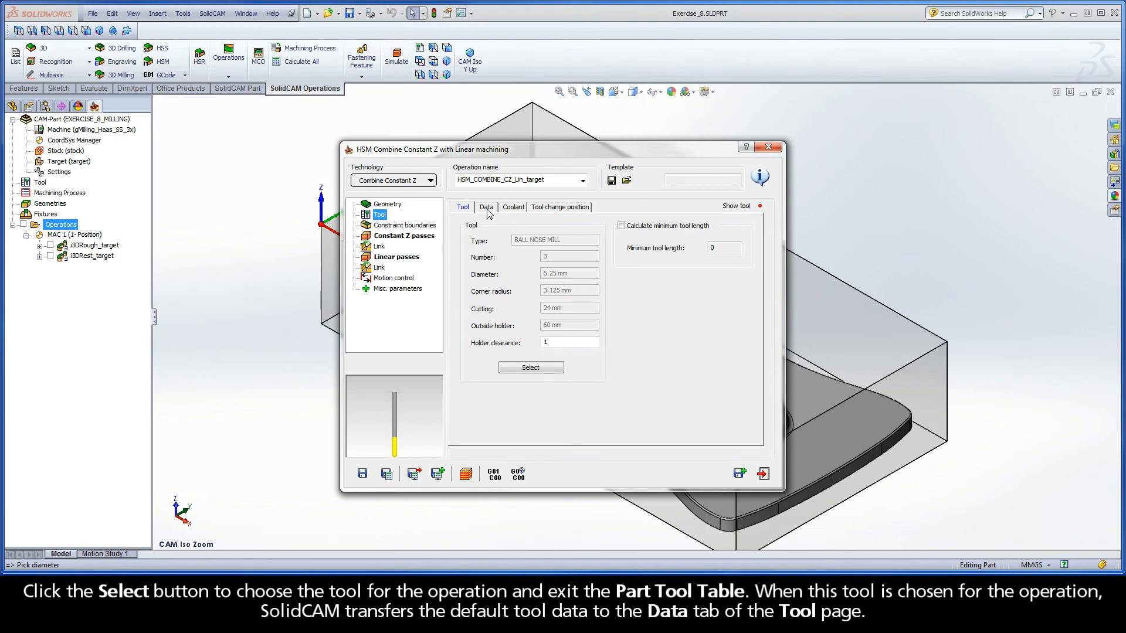
# Step: Show the operation's tool Data tab: cutting 3500, link down 300, spin 8000
pyautogui.click(486, 207)
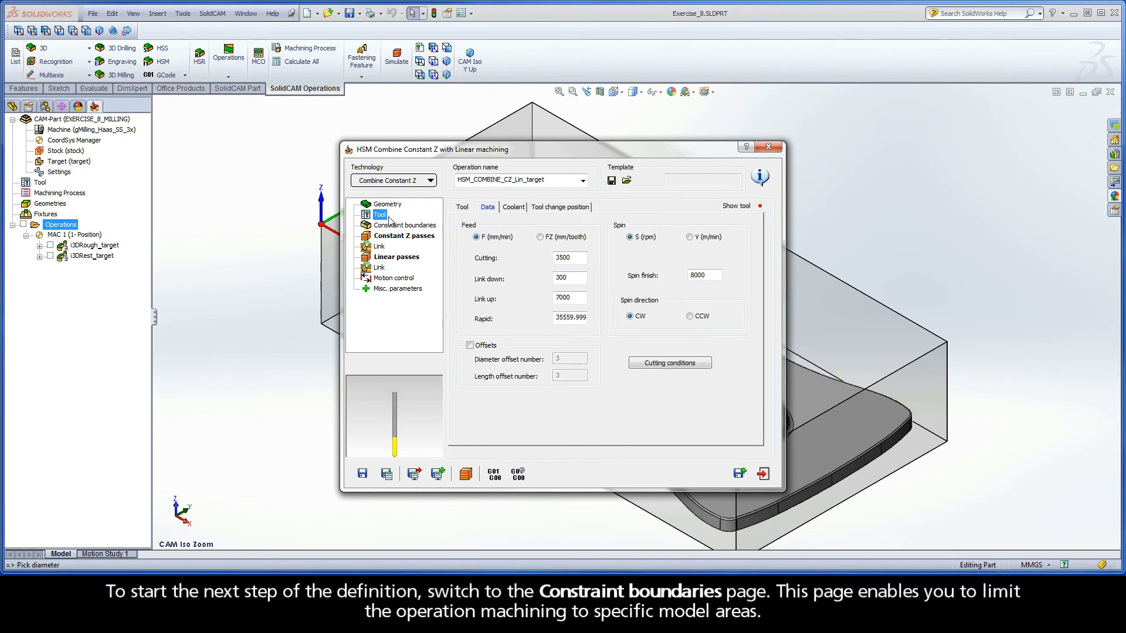
# Step: Set the constraint boundary type to Auto-created outer silhouette
pyautogui.click(406, 224)
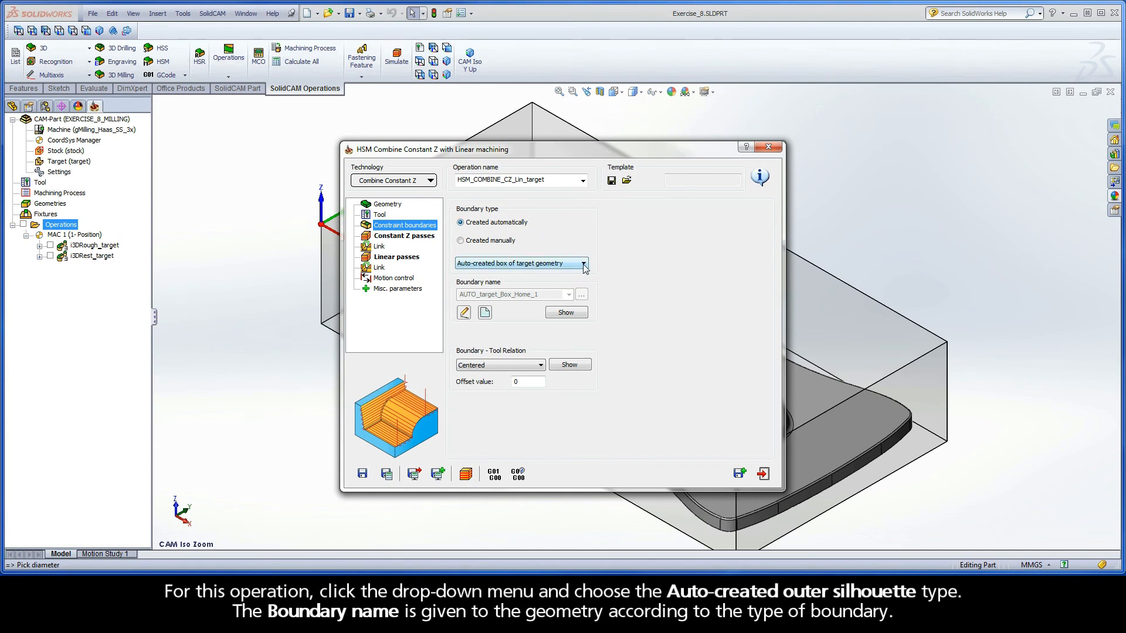
pyautogui.click(583, 262)
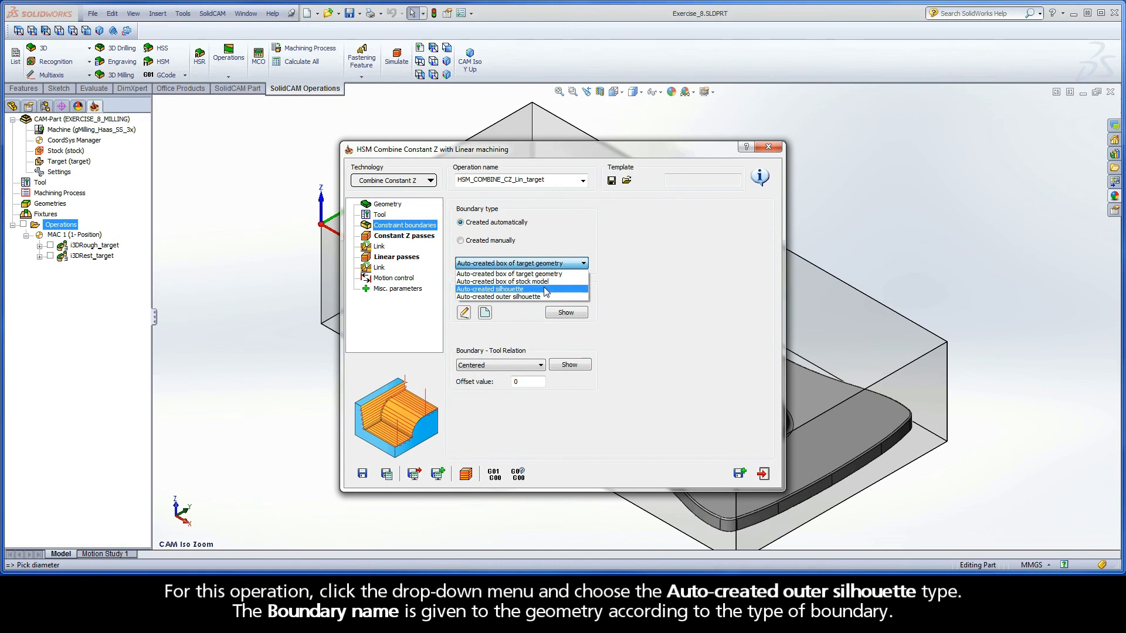
pyautogui.click(500, 296)
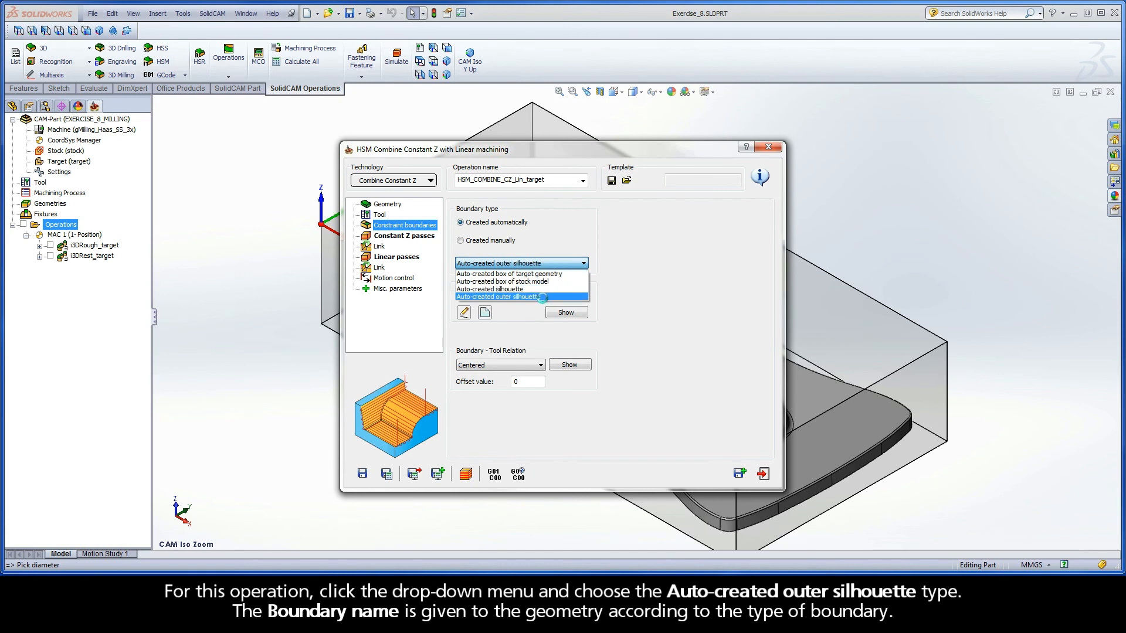
pyautogui.click(496, 297)
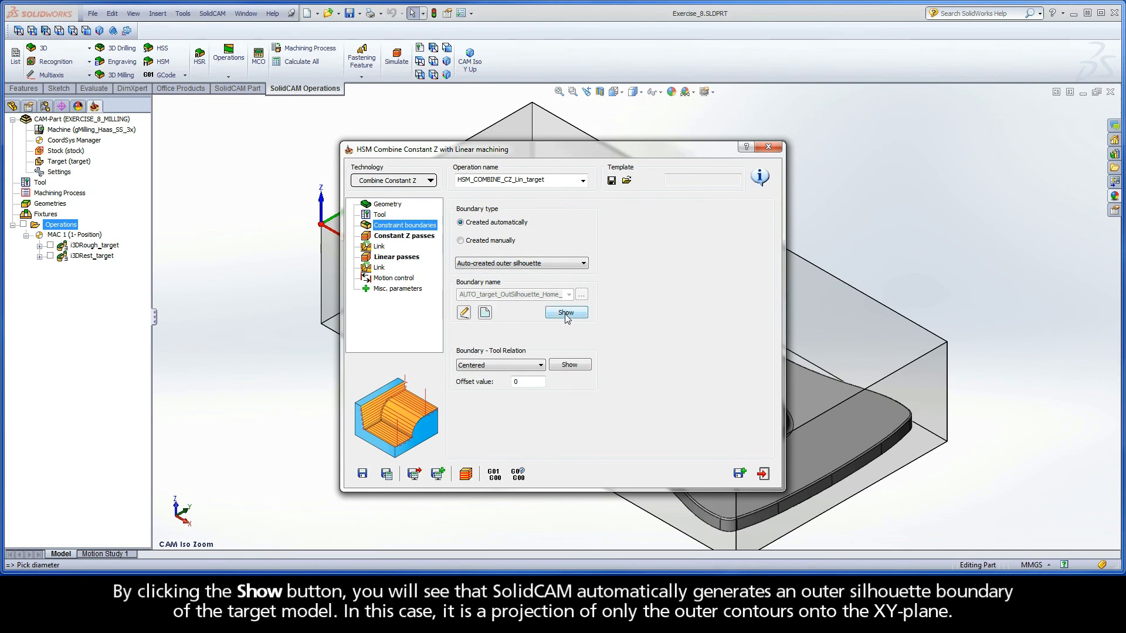
pyautogui.click(565, 312)
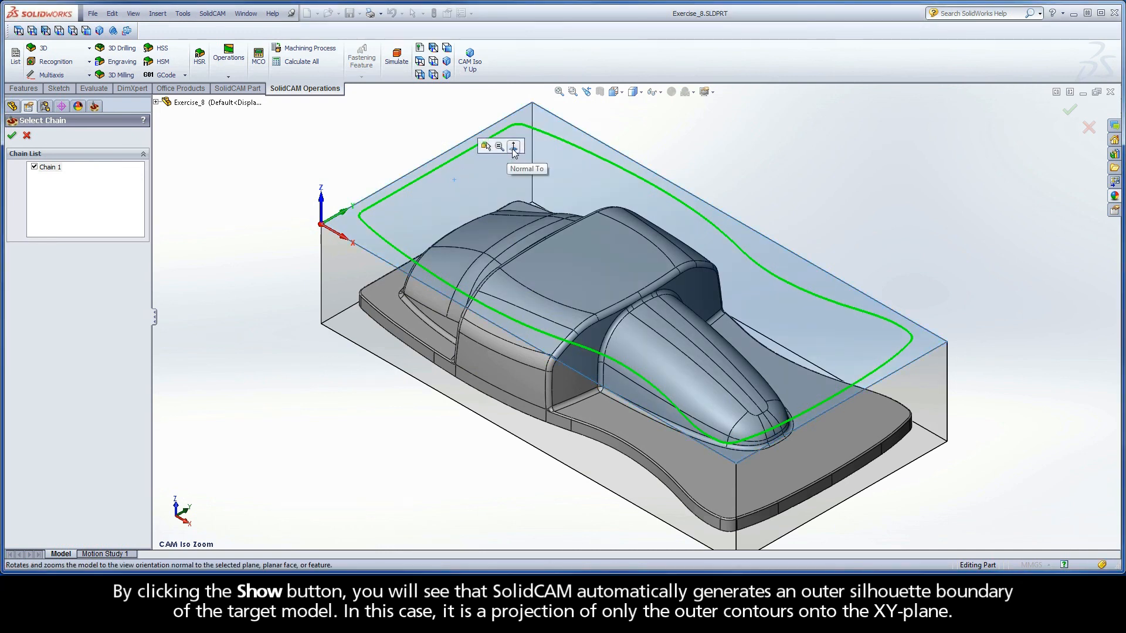
pyautogui.click(514, 147)
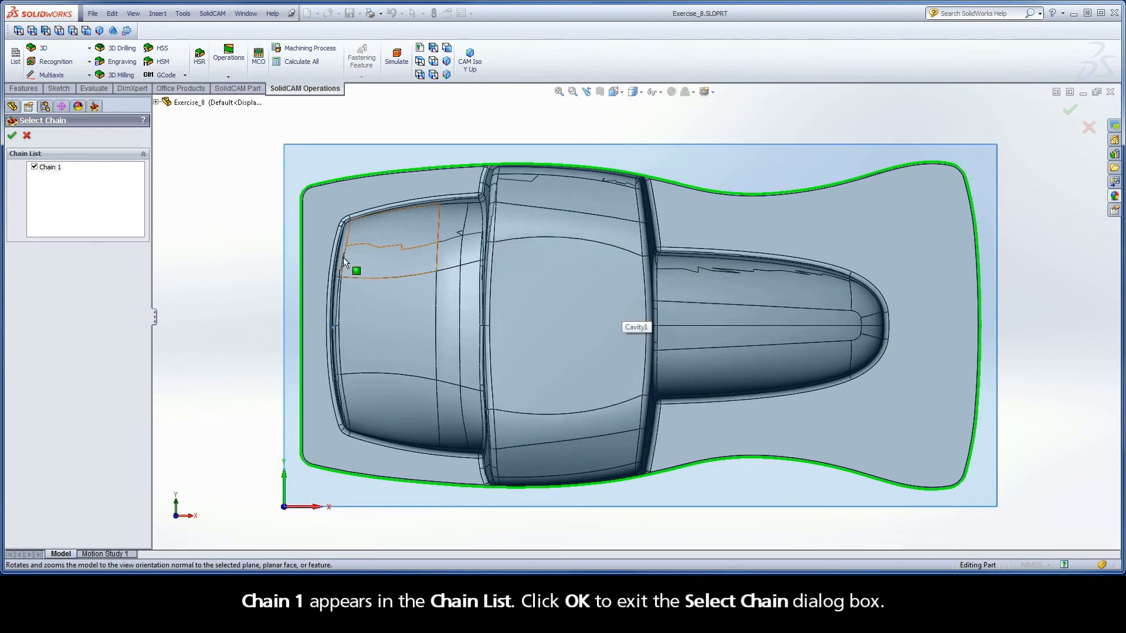
pyautogui.click(49, 167)
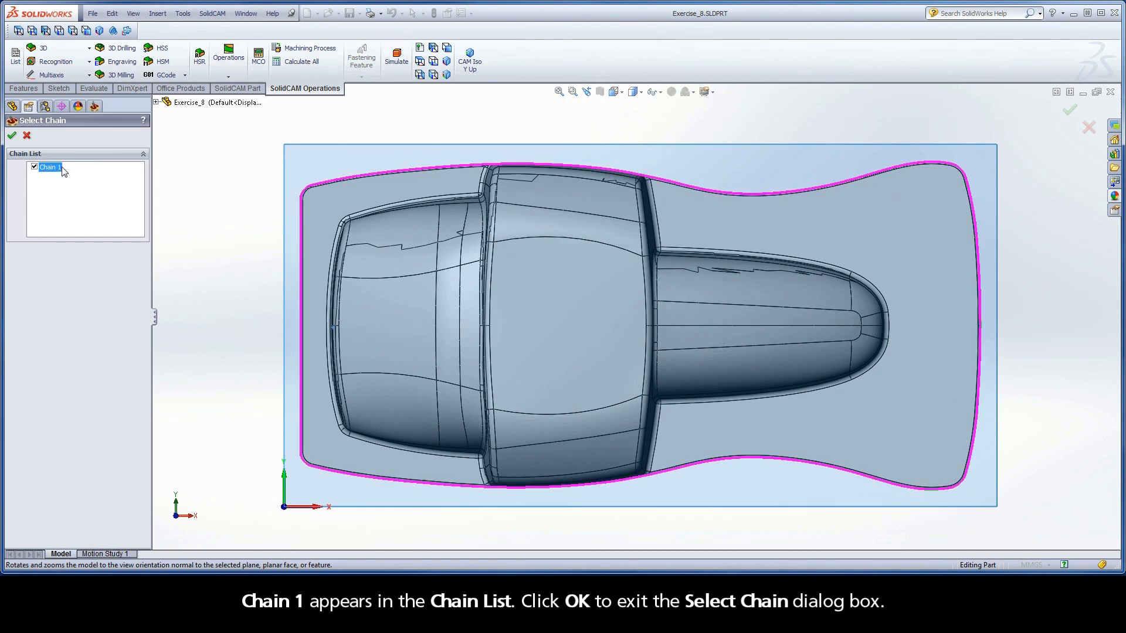
pyautogui.click(11, 135)
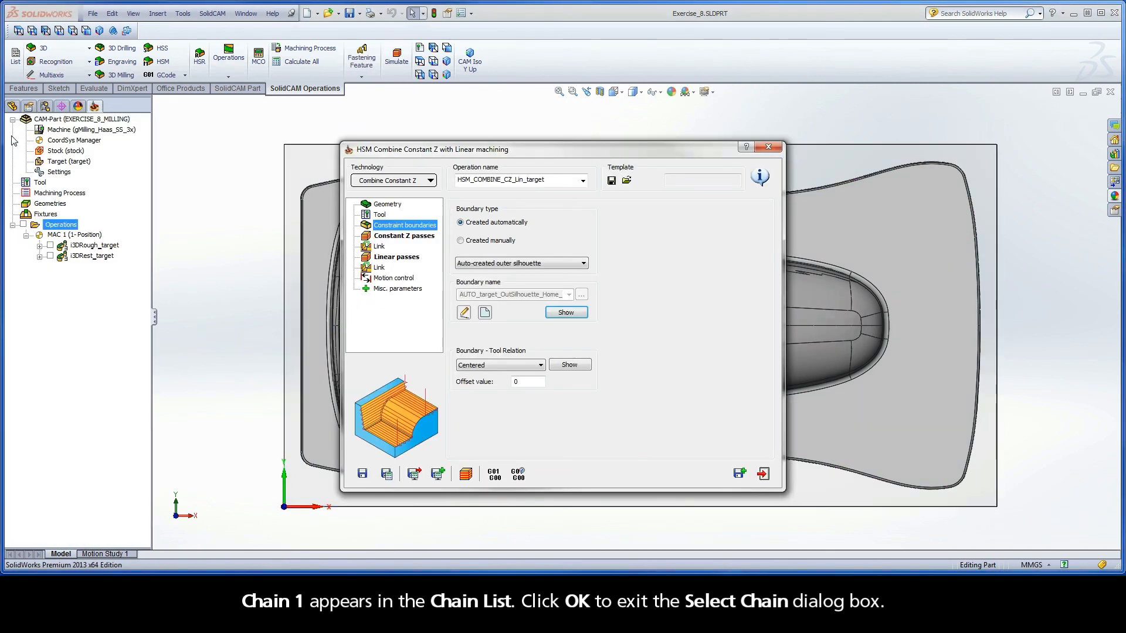
# Step: Set the boundary–tool relation to External and preview the offset boundary
pyautogui.click(566, 312)
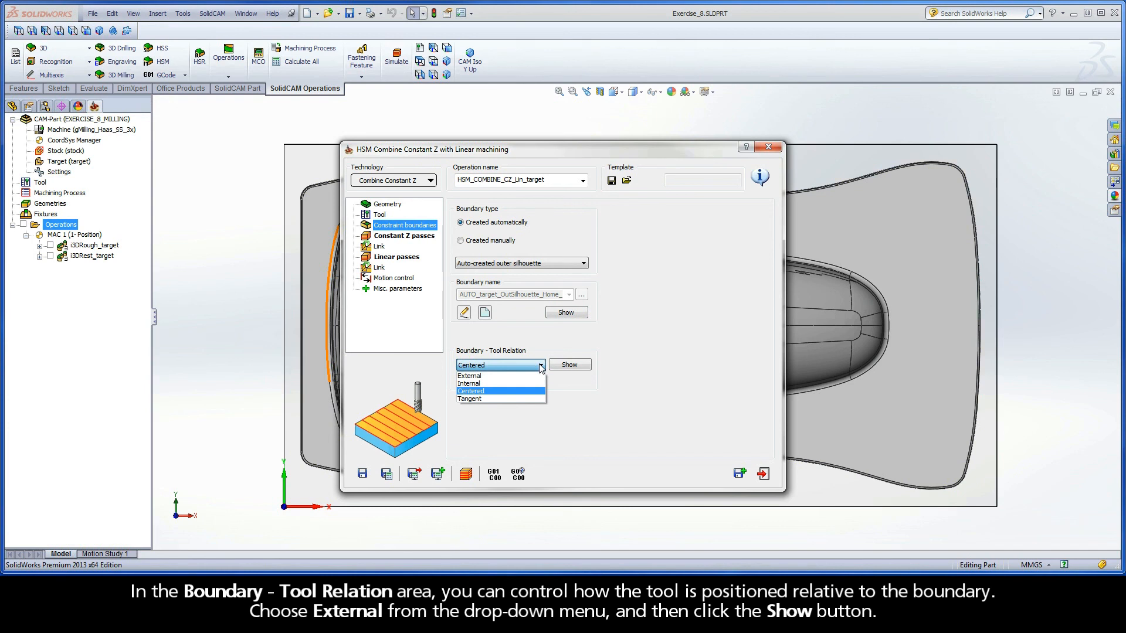
pyautogui.click(468, 375)
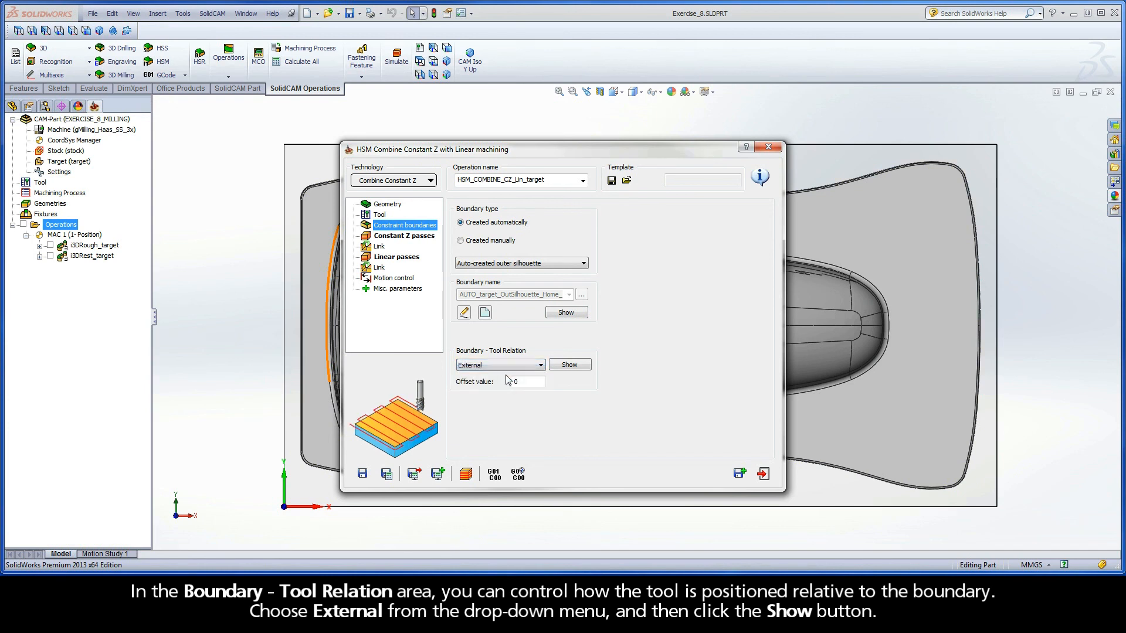
pyautogui.click(569, 365)
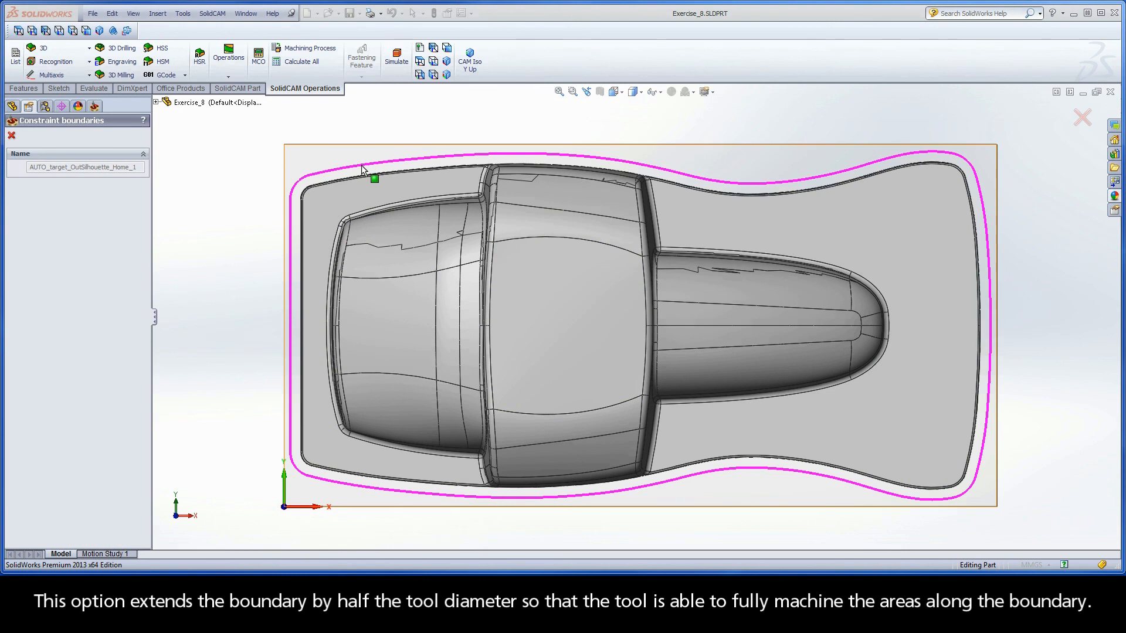
pyautogui.rightClick(362, 169)
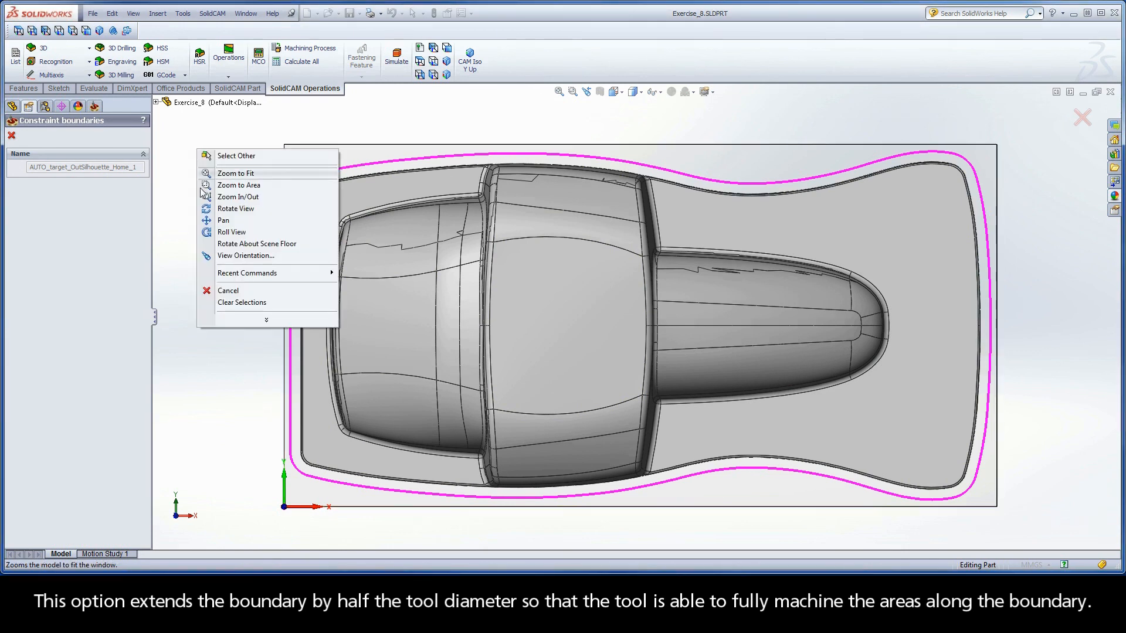
pyautogui.click(247, 255)
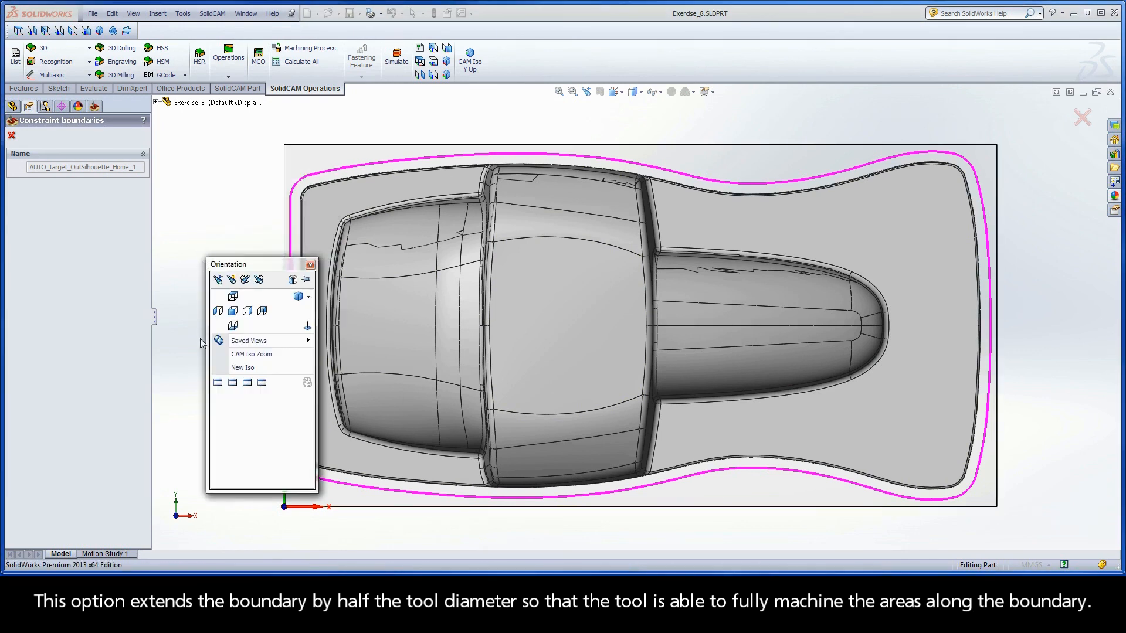